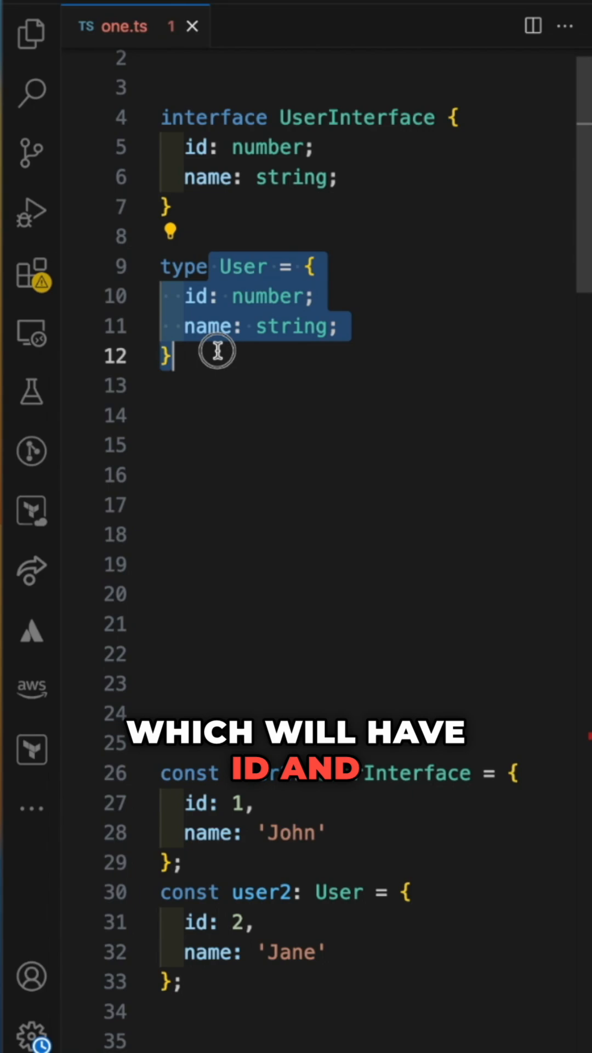
{"action": "left_click", "coordinate": [215, 384]}
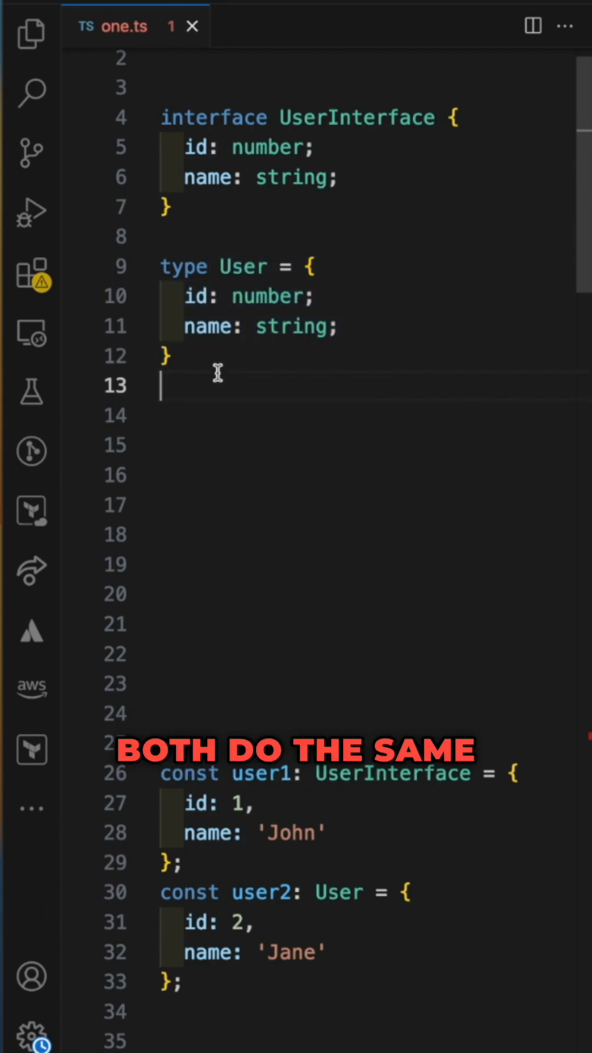
{"action": "scroll", "scroll_direction": "down", "scroll_amount": 3}
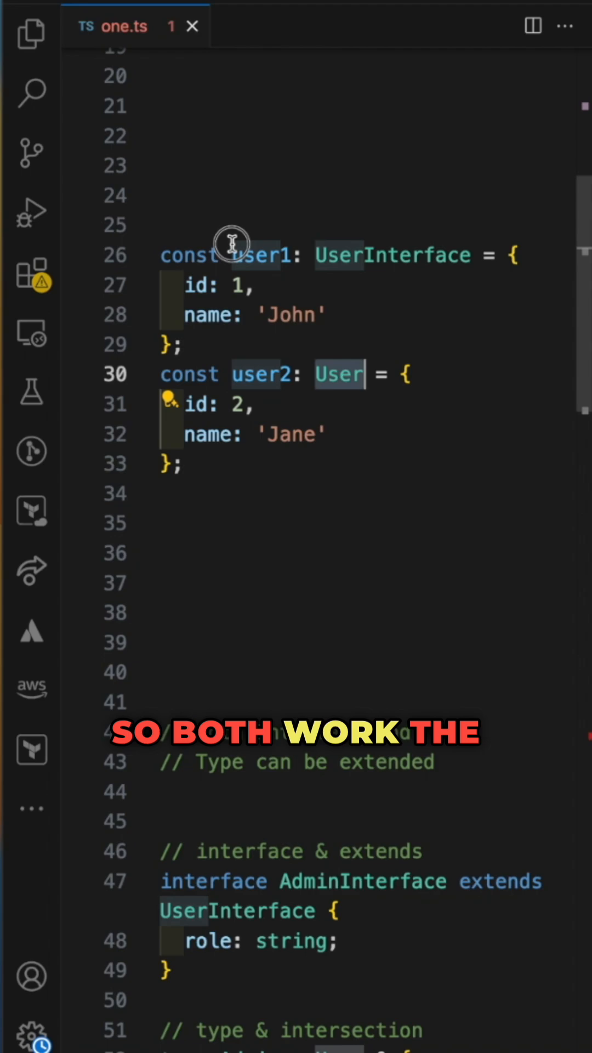
{"action": "scroll", "scroll_direction": "down", "scroll_amount": 3}
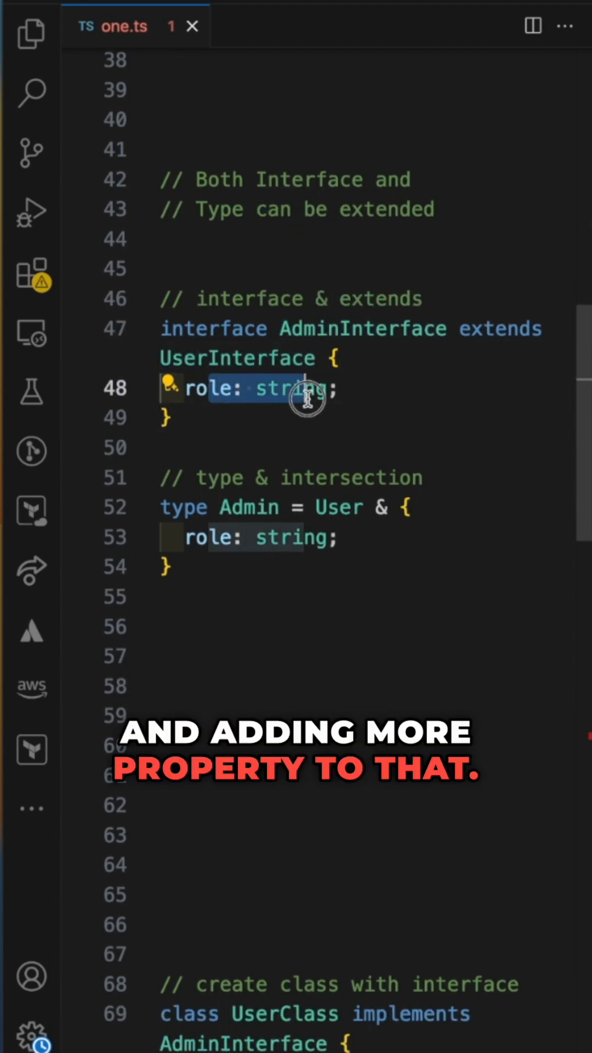
{"action": "scroll", "scroll_direction": "down", "scroll_amount": 3}
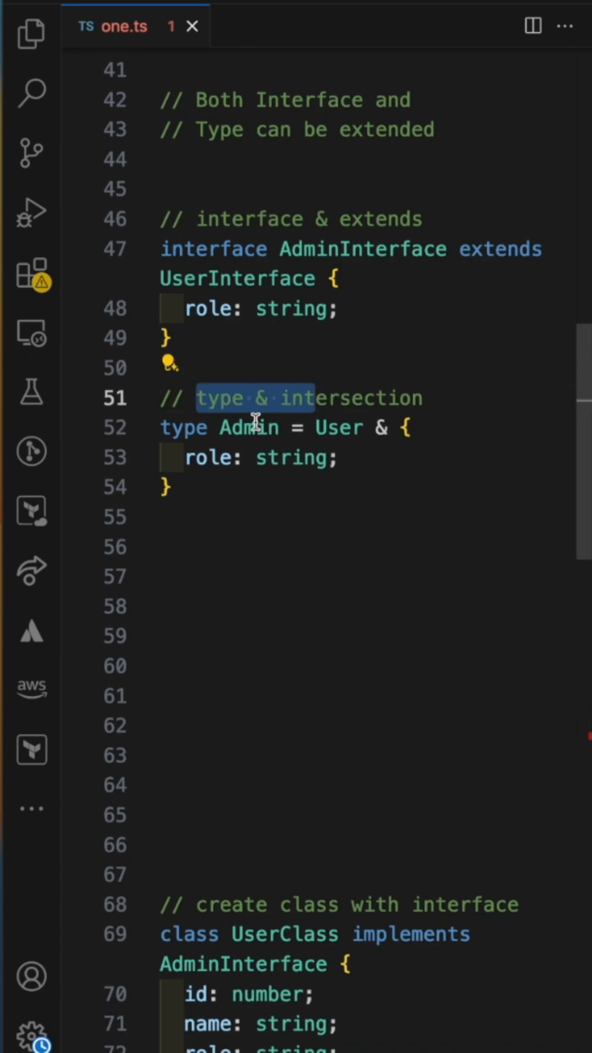
{"action": "double_click", "coordinate": [338, 428]}
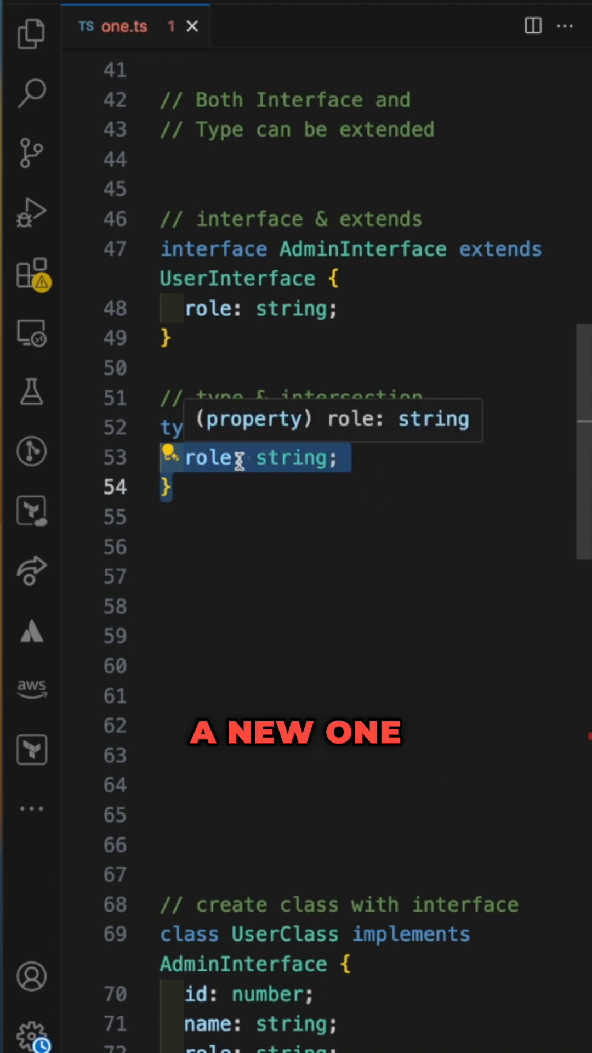
{"action": "scroll", "scroll_direction": "down", "scroll_amount": 3}
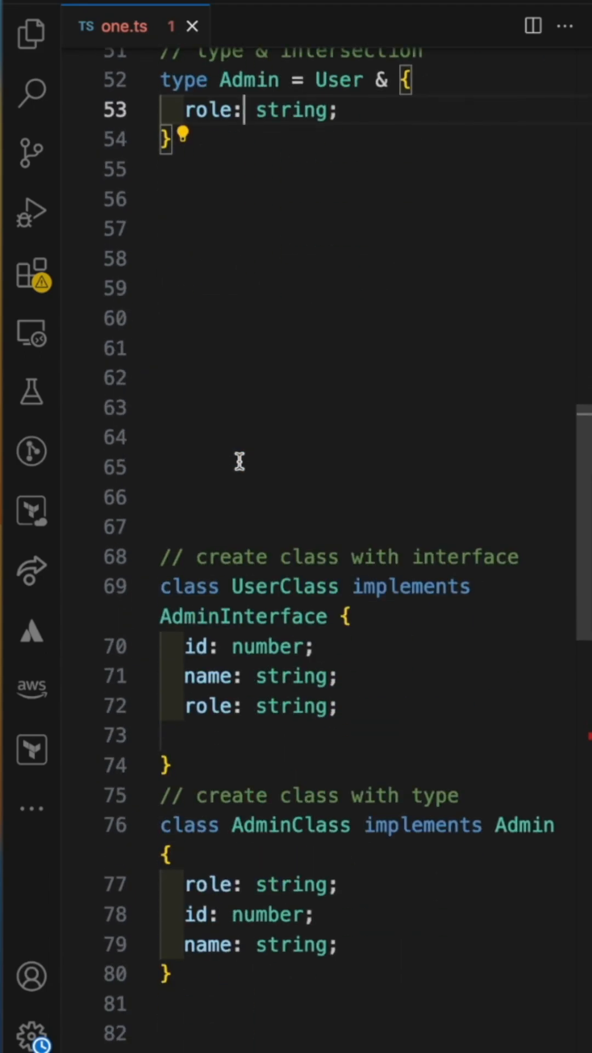
{"action": "scroll", "scroll_direction": "down", "scroll_amount": 3}
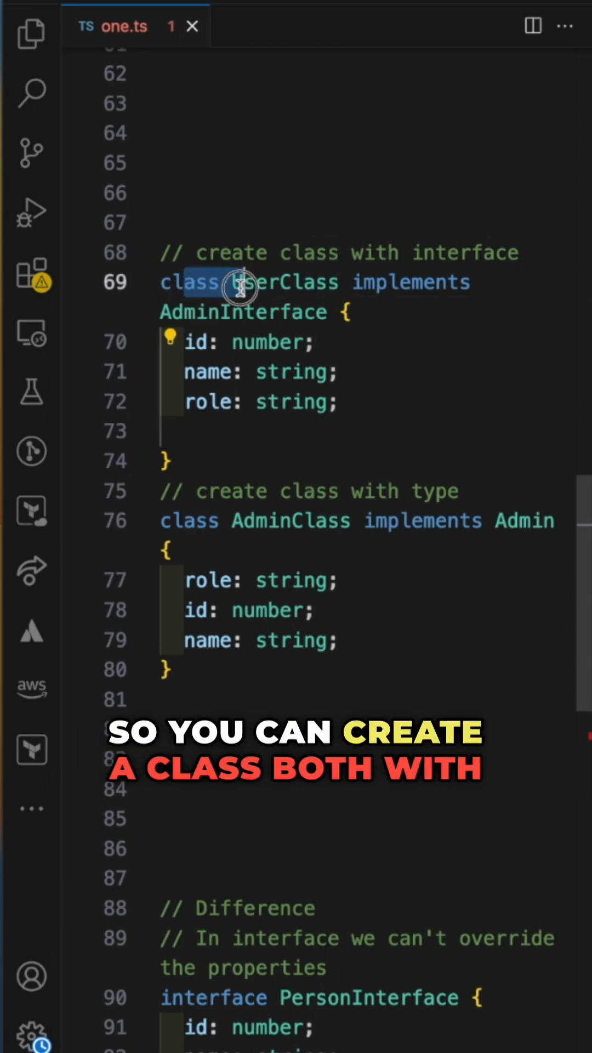
{"action": "double_click", "coordinate": [411, 281]}
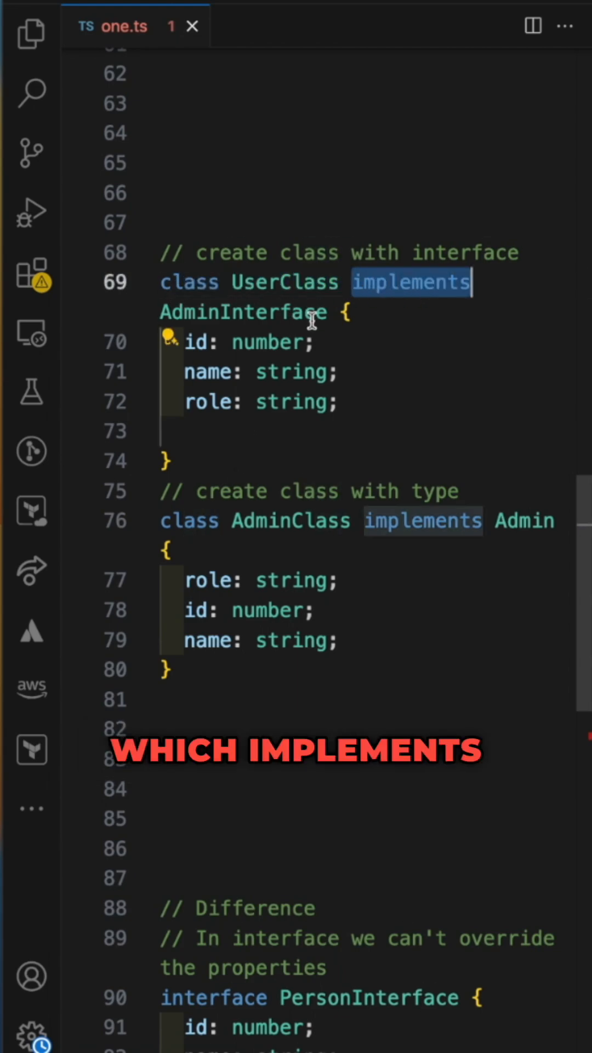
{"action": "scroll", "scroll_direction": "down", "scroll_amount": 3}
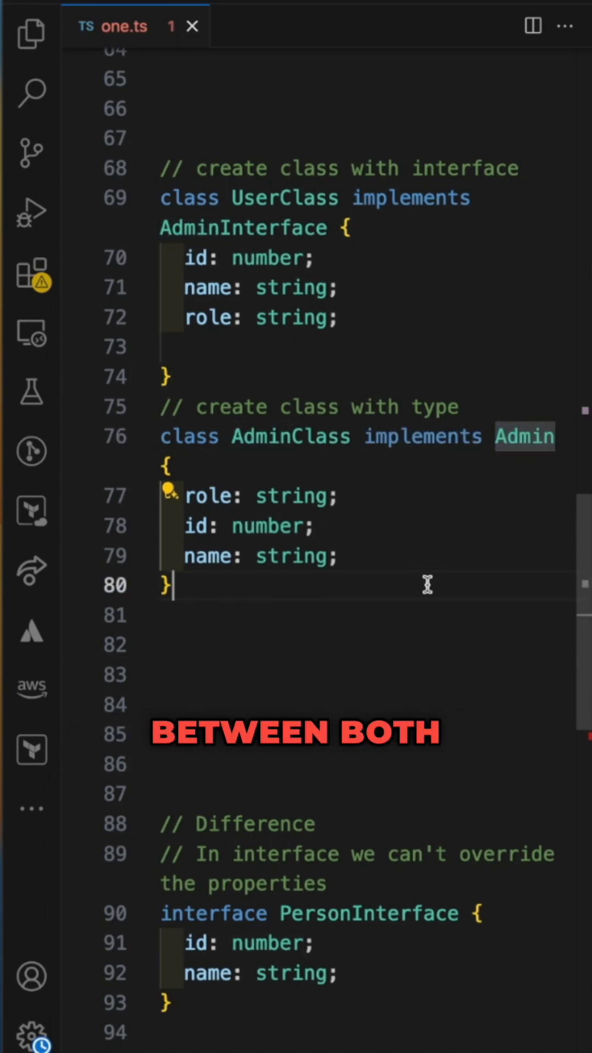
{"action": "scroll", "scroll_direction": "down", "scroll_amount": 3}
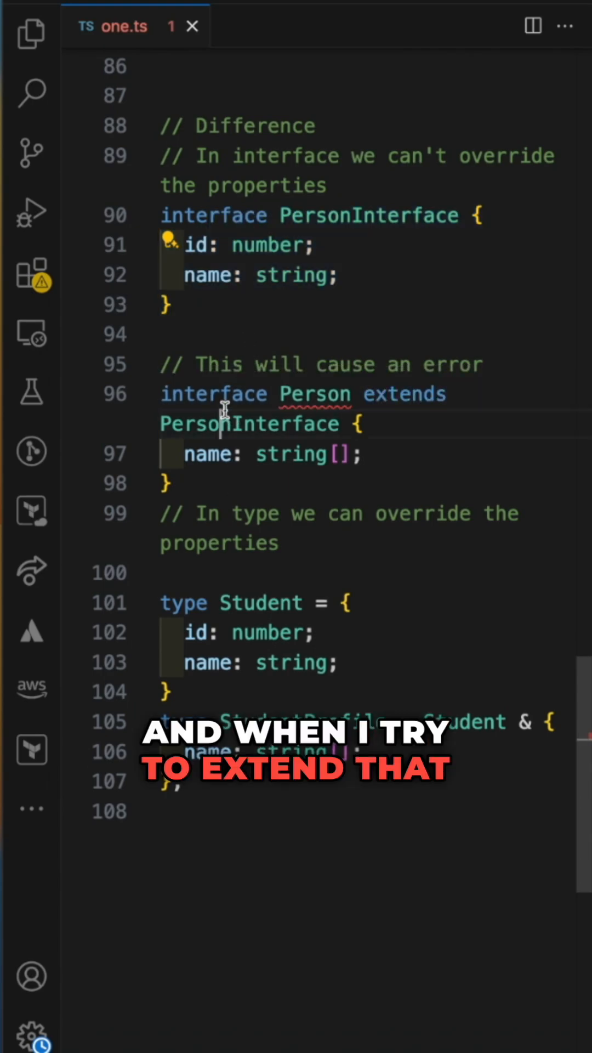
{"action": "double_click", "coordinate": [404, 395]}
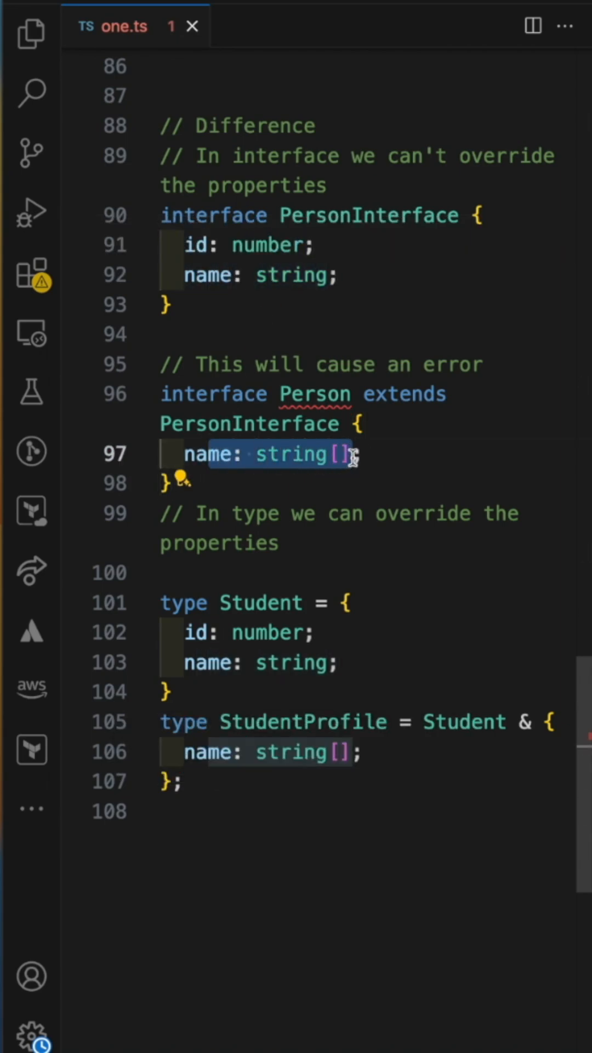
{"action": "mouse_move", "coordinate": [314, 394]}
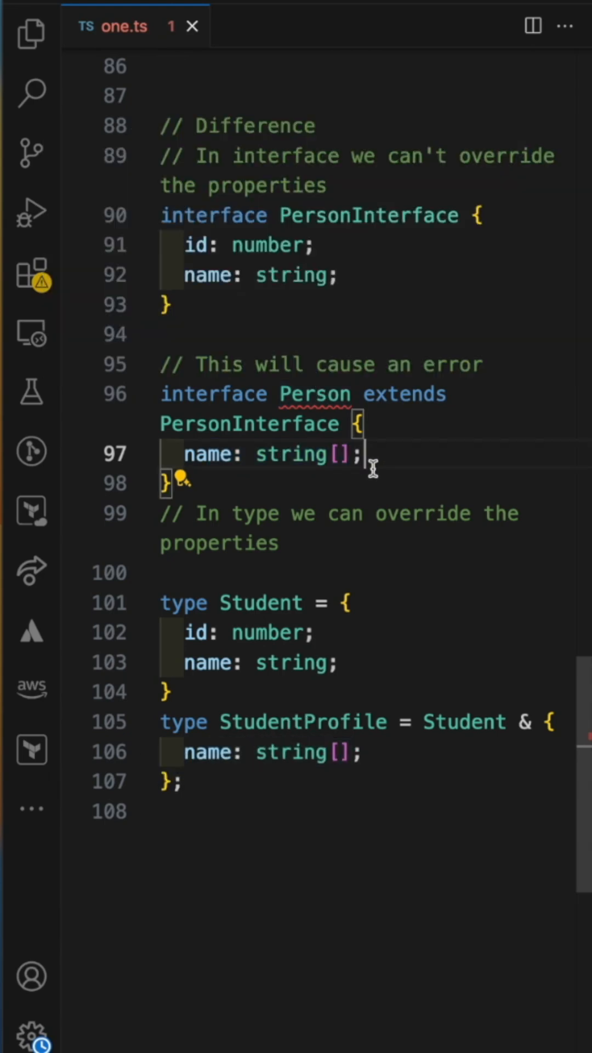
{"action": "scroll", "scroll_direction": "up", "scroll_amount": 3}
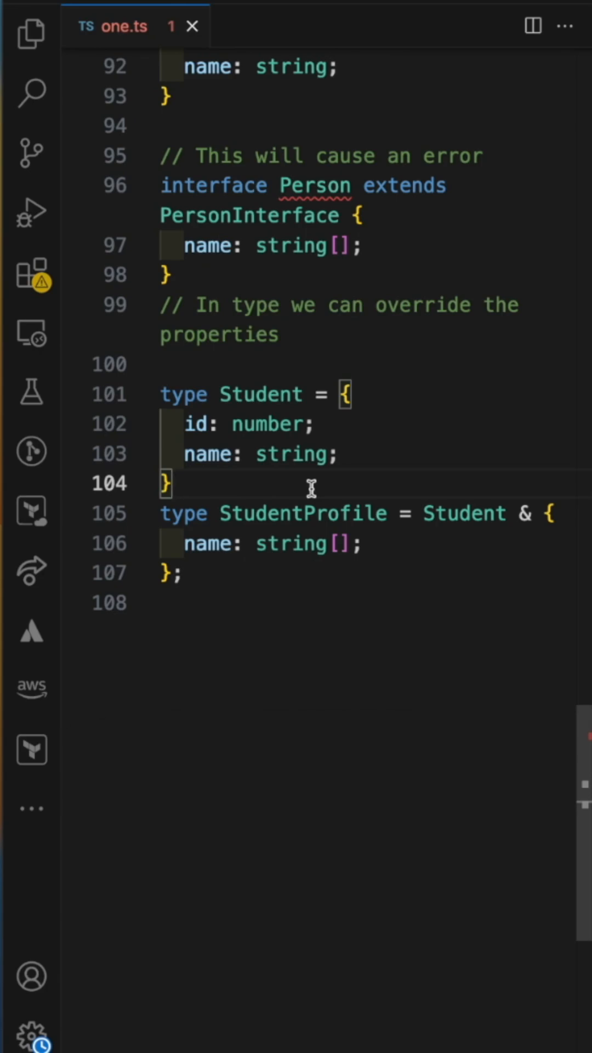
{"action": "mouse_move", "coordinate": [311, 488]}
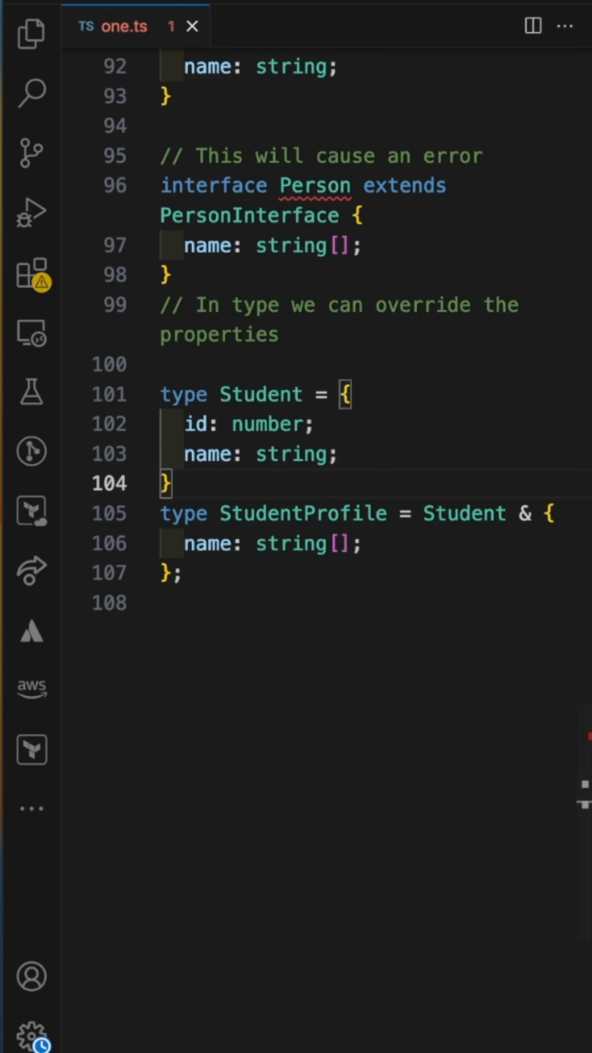